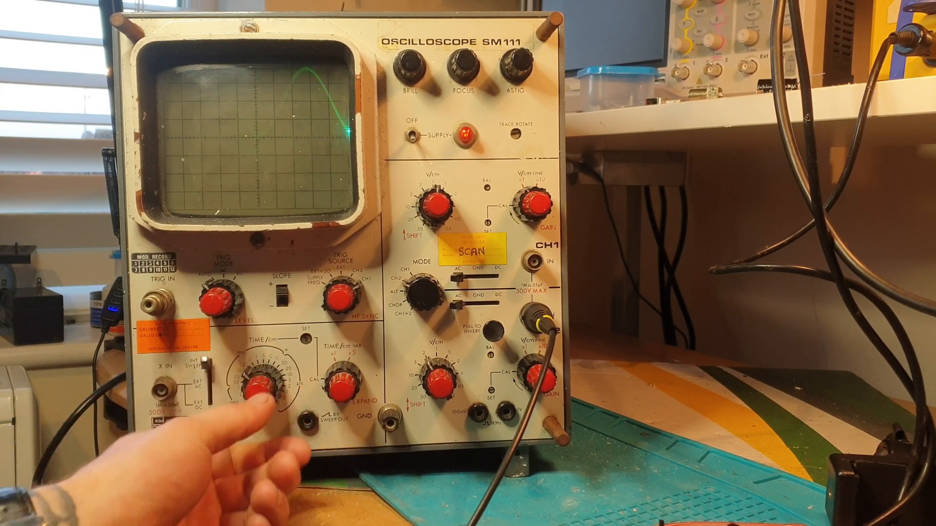
pyautogui.moveTo(262, 382); pyautogui.dragTo(262, 370)
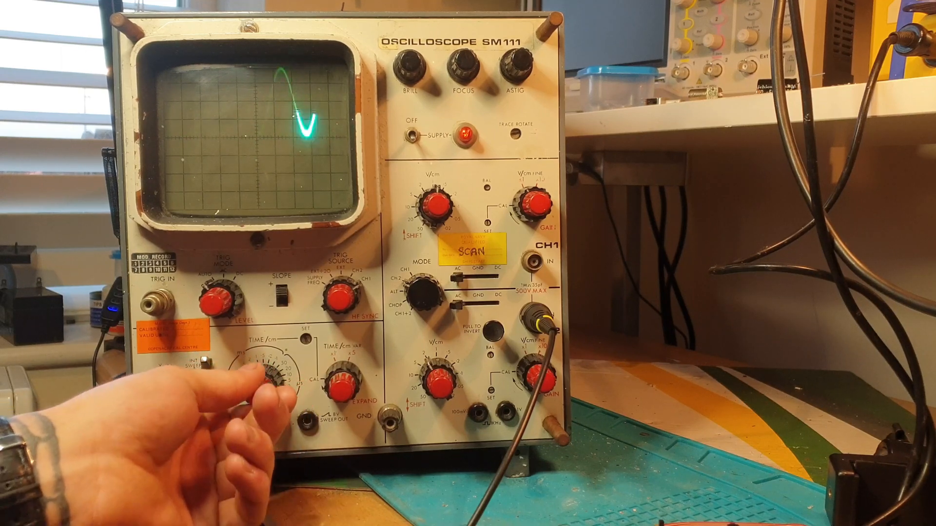
pyautogui.moveTo(281, 373); pyautogui.dragTo(263, 382)
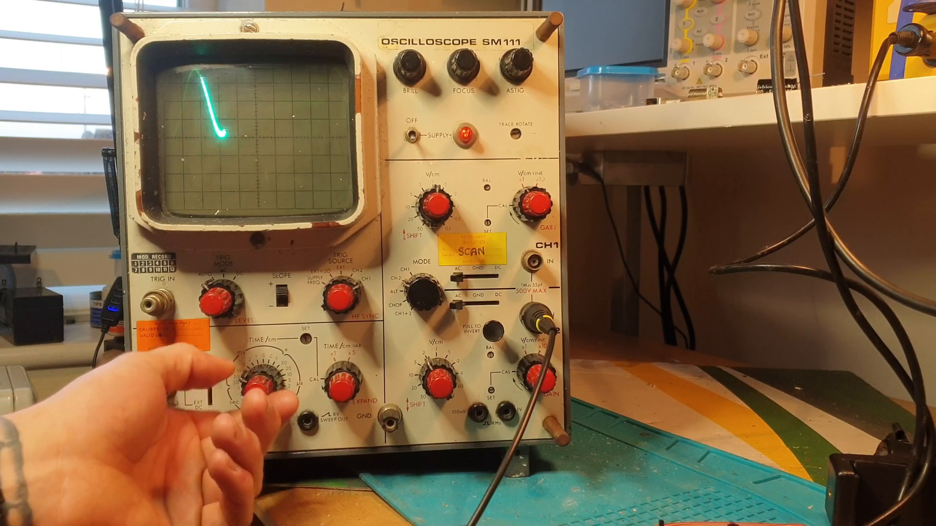